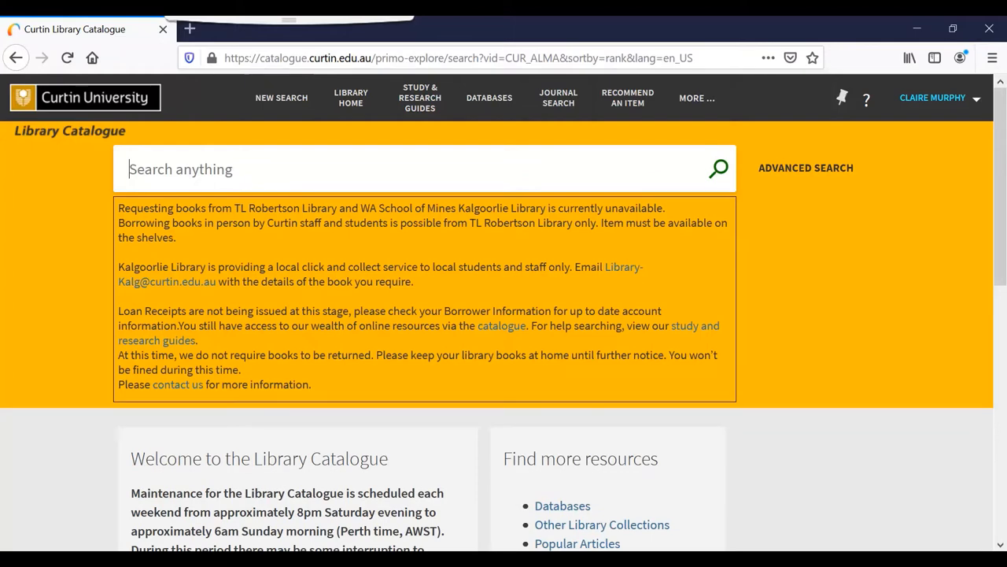
# Step: Search the catalogue for 'Binan Goonj'
pyautogui.write('Binan Goonj')
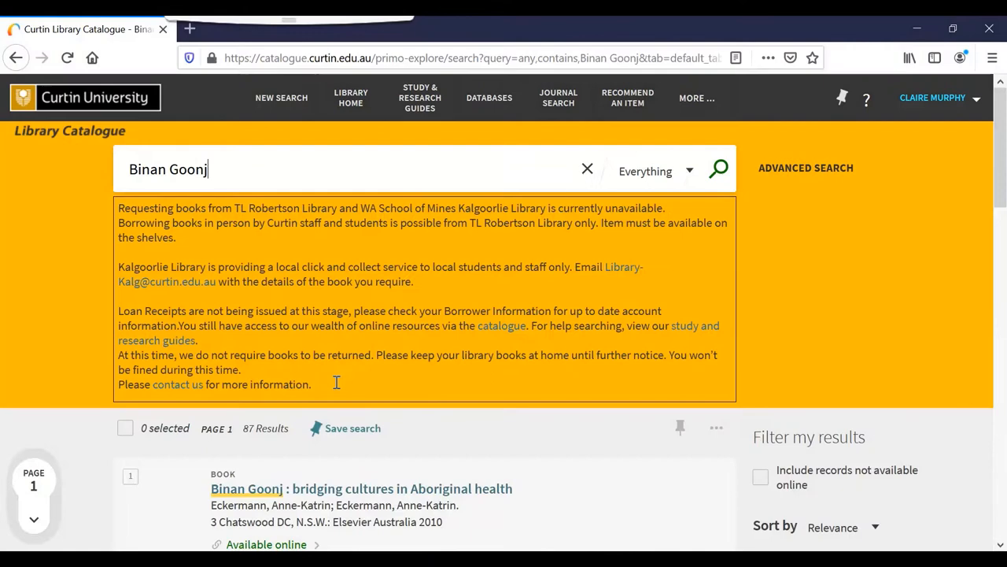
# Step: Scroll the filter sidebar to narrow the Binan Goonj results to Books
pyautogui.scroll(-3)
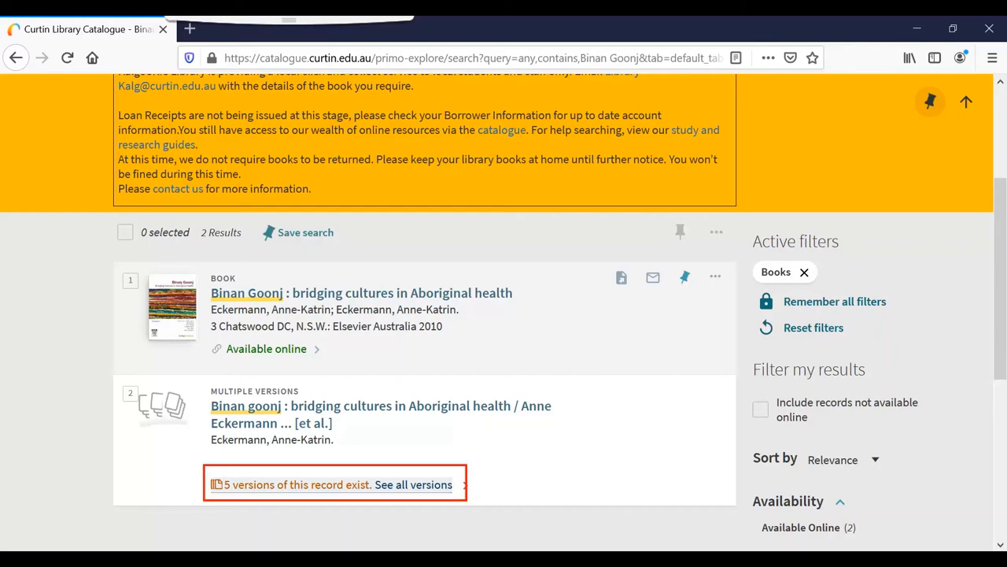
# Step: List all five versions of the Binan goonj record and scroll through them
pyautogui.click(413, 483)
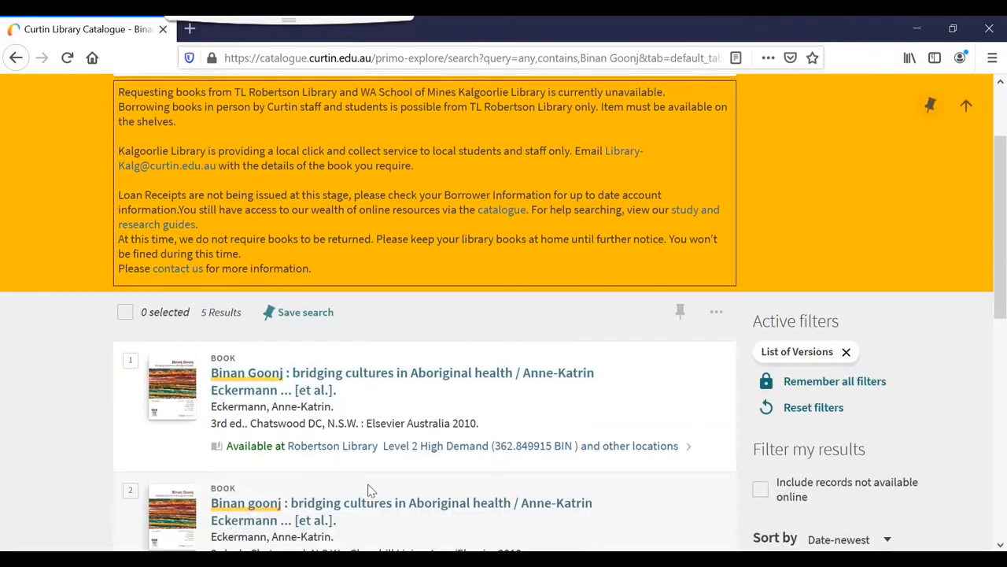
pyautogui.scroll(-3)
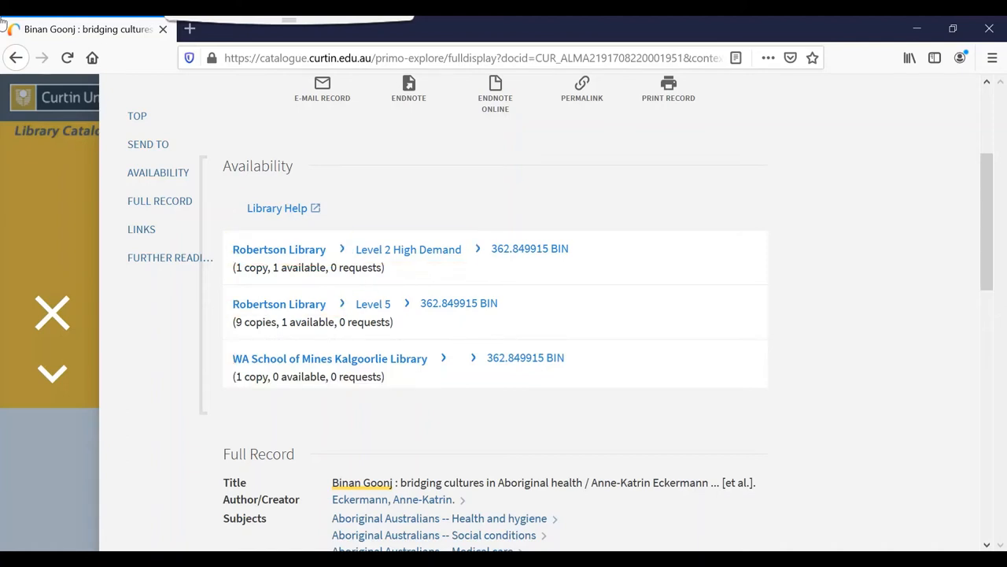
pyautogui.moveTo(55, 284)
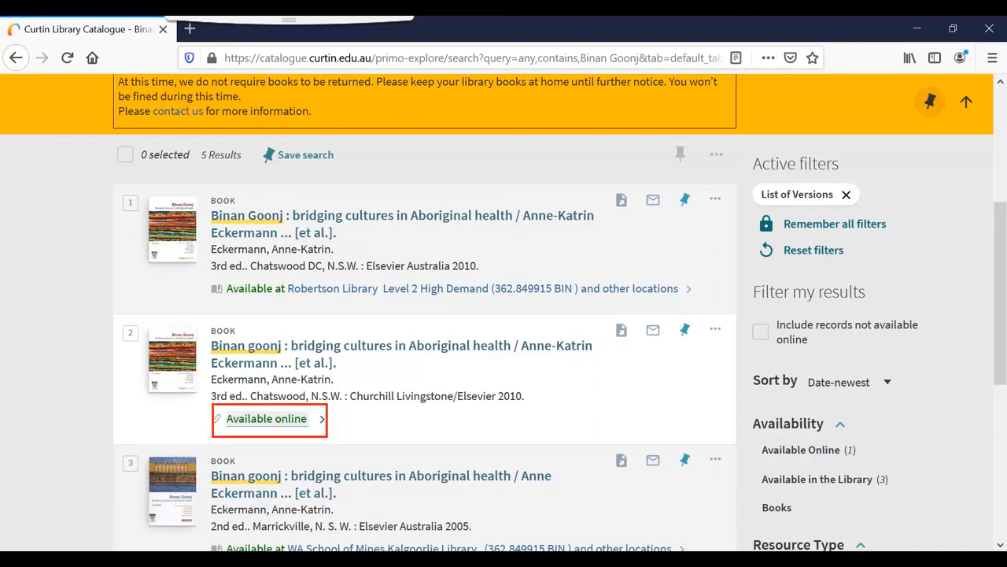
# Step: Open the online version's availability and follow its Ebook Central link
pyautogui.click(266, 418)
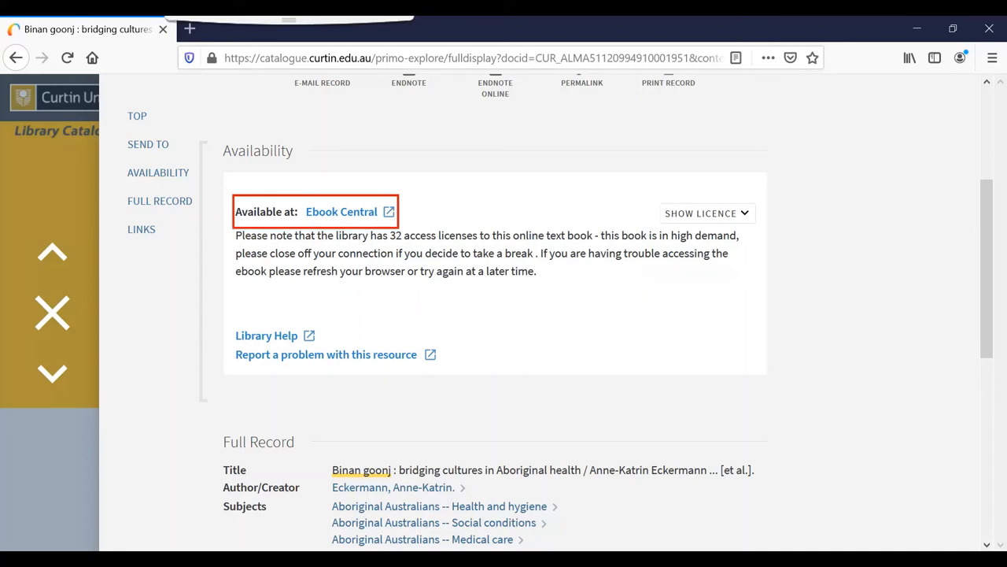
pyautogui.click(341, 211)
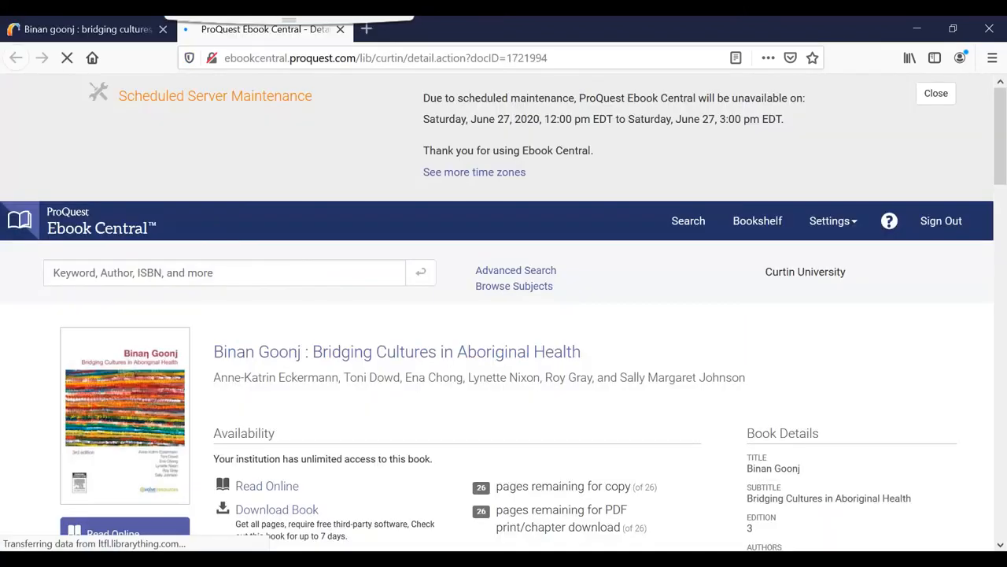